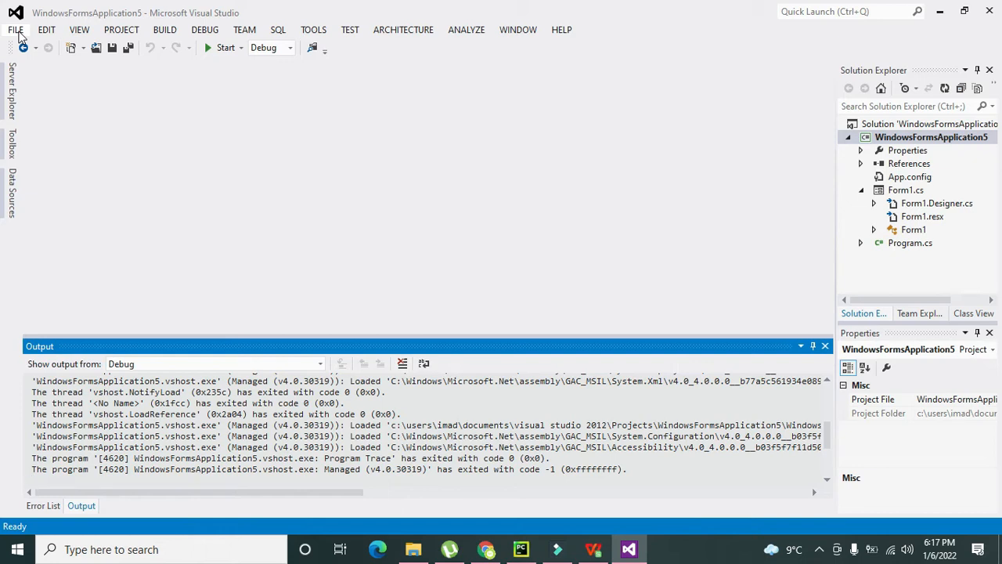
- Open the New Project dialog from the File > New menu
left_click(15, 30)
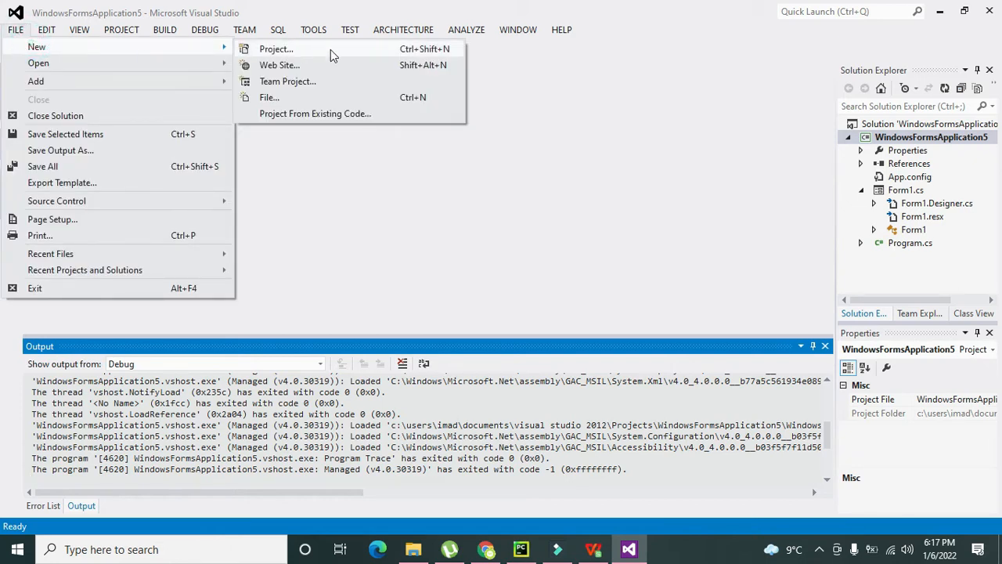
mouse_move(341, 58)
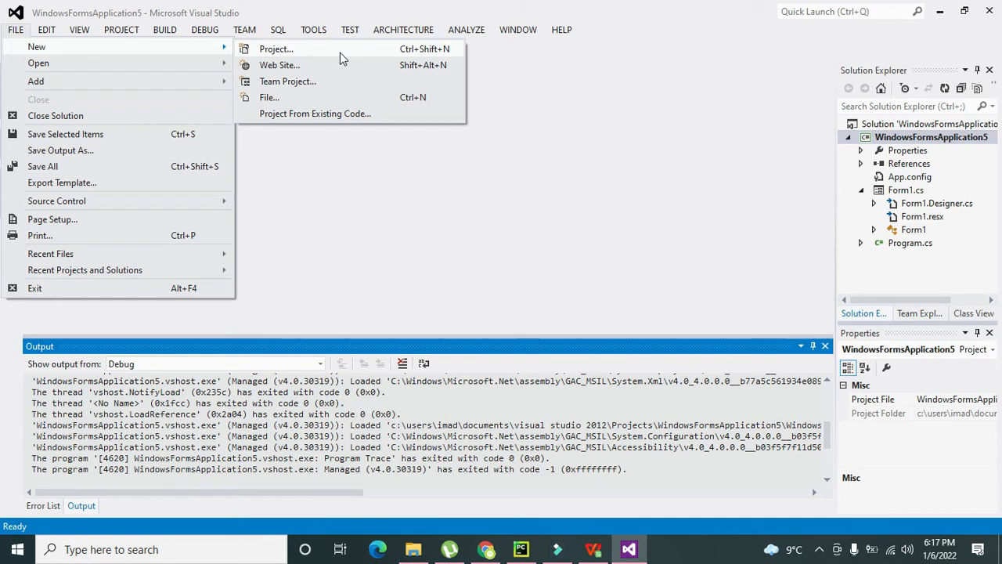
left_click(275, 48)
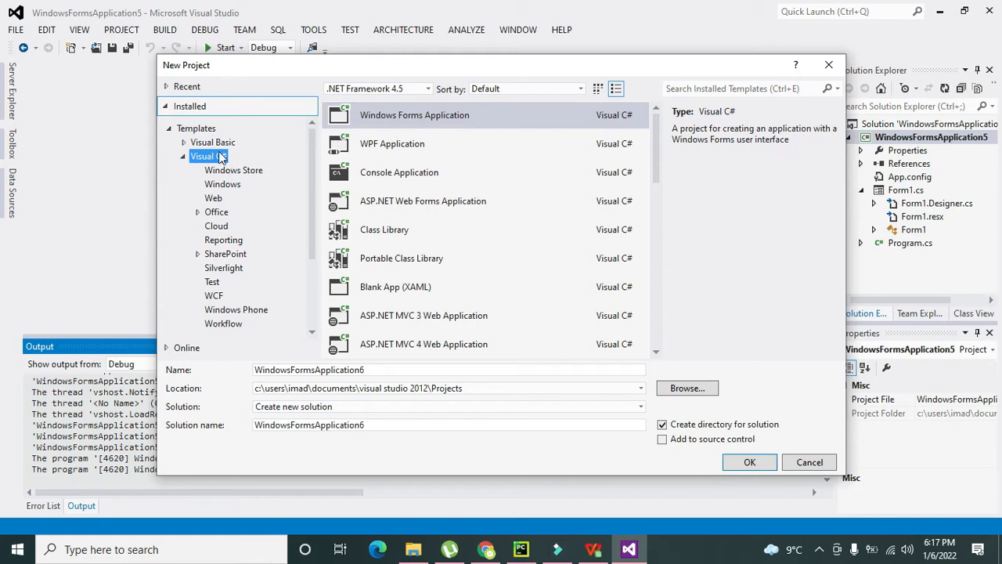
mouse_move(235, 159)
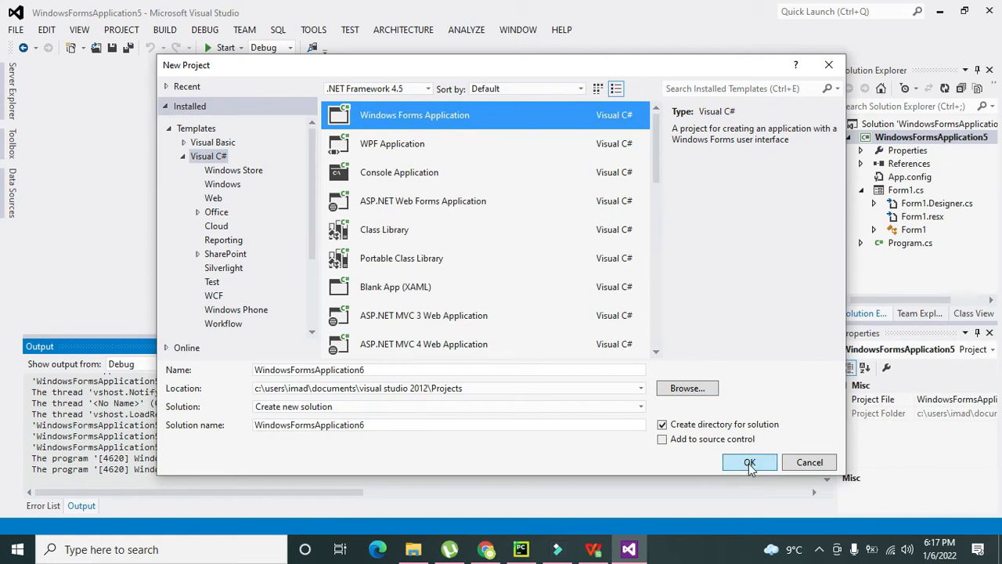
- Create the Visual C# Windows Forms Application project WindowsFormsApplication6
left_click(750, 462)
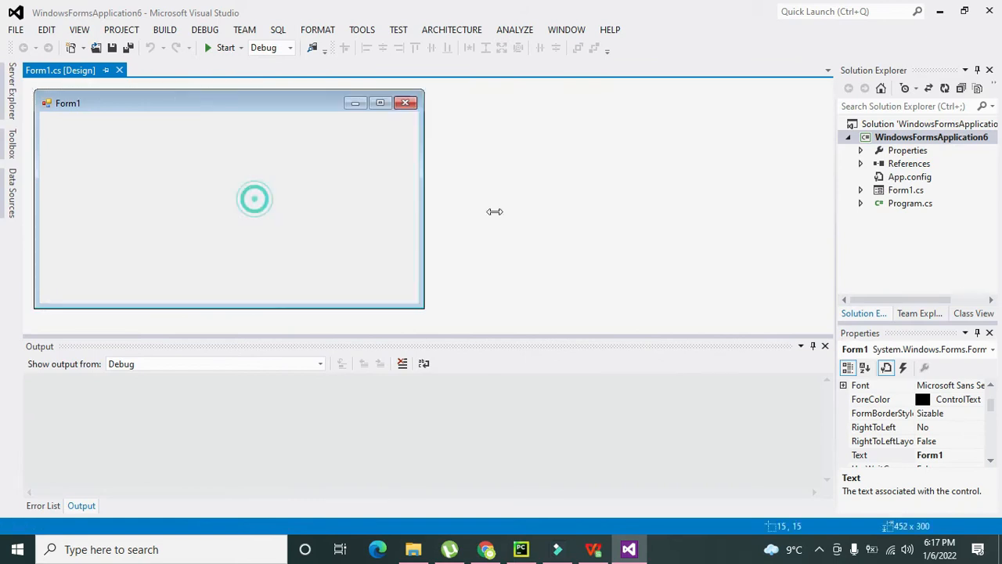
- Widen Form1 to about 800 pixels and bring up the Toolbox for adding button1
left_click_drag(426, 198, 623, 198)
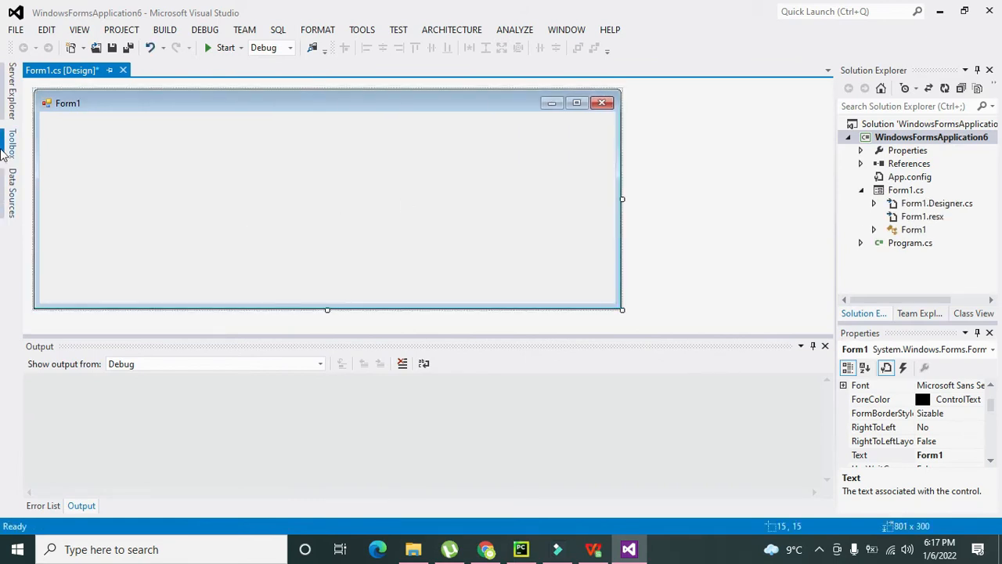
left_click(8, 149)
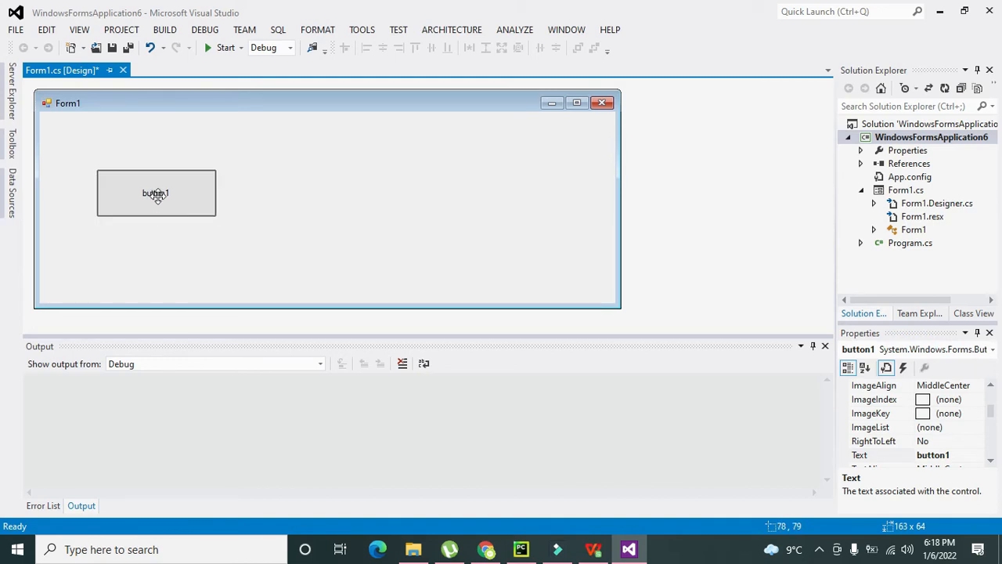
- Generate button1_Click and type System.Diagnostics.Process.Start() inside it
double_click(155, 192)
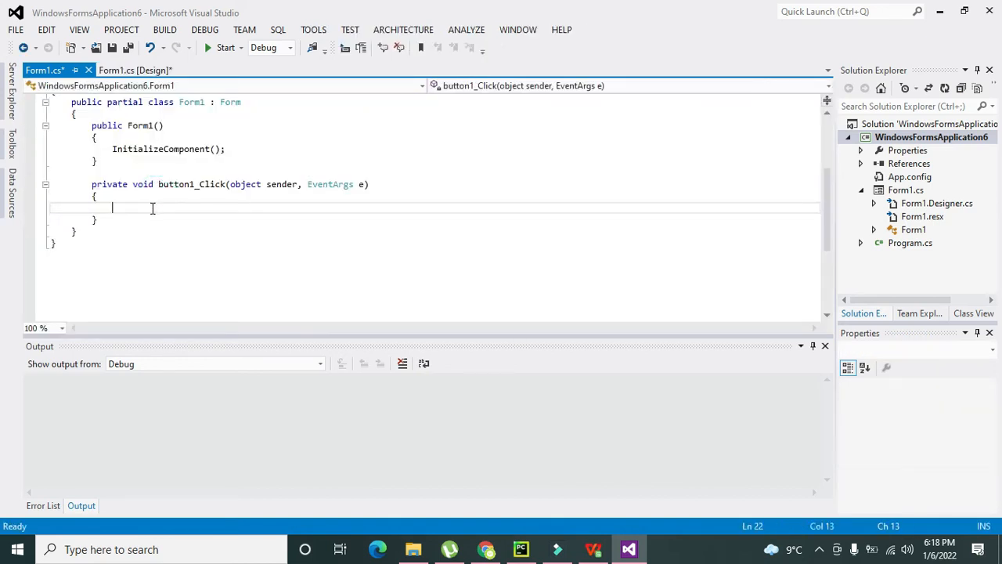
type("s")
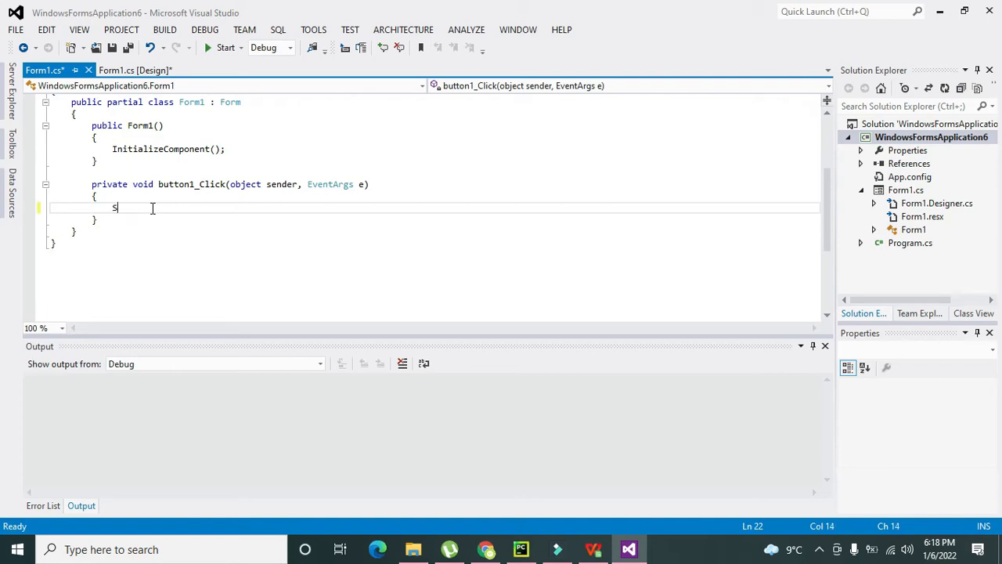
type("s")
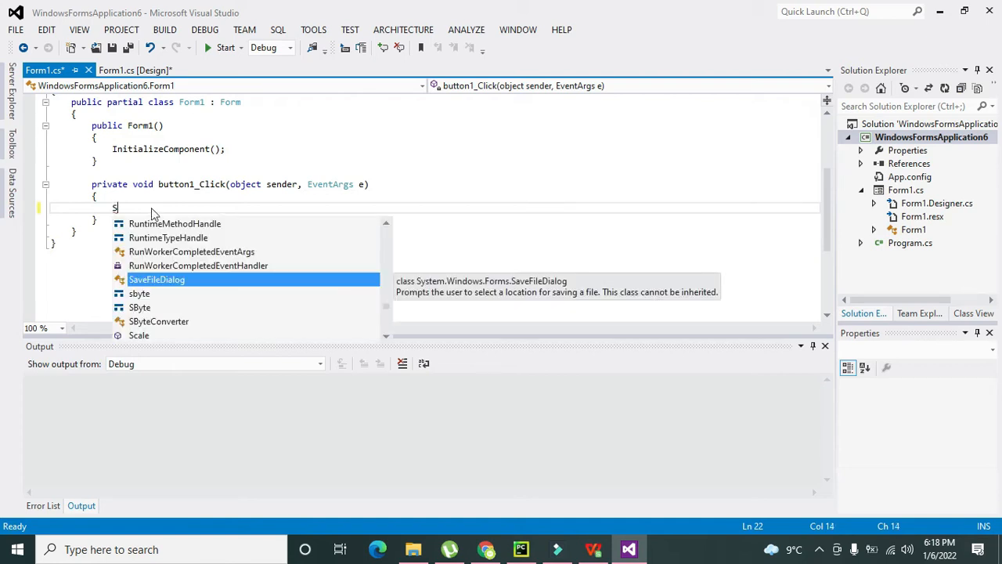
type("syt")
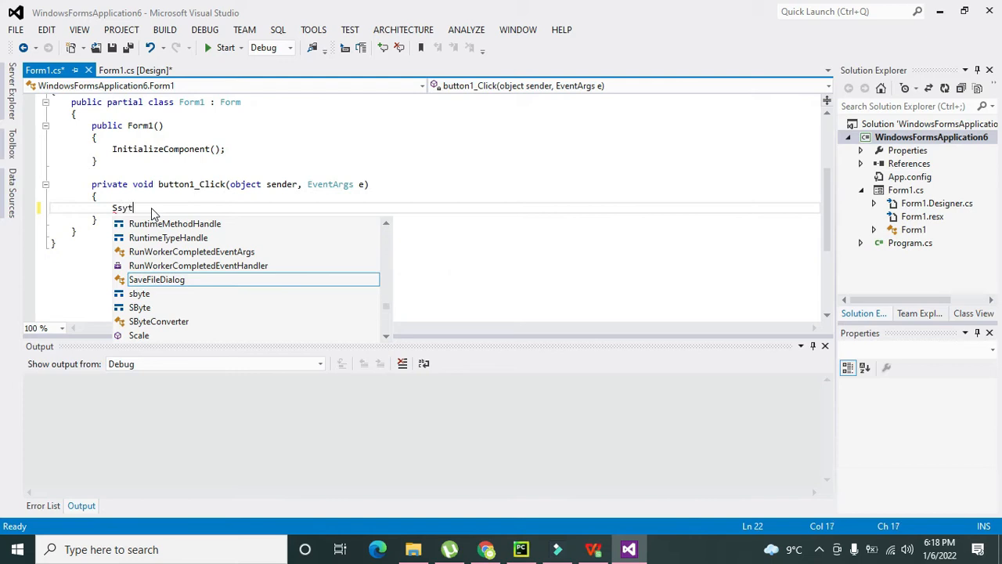
key("BackSpace")
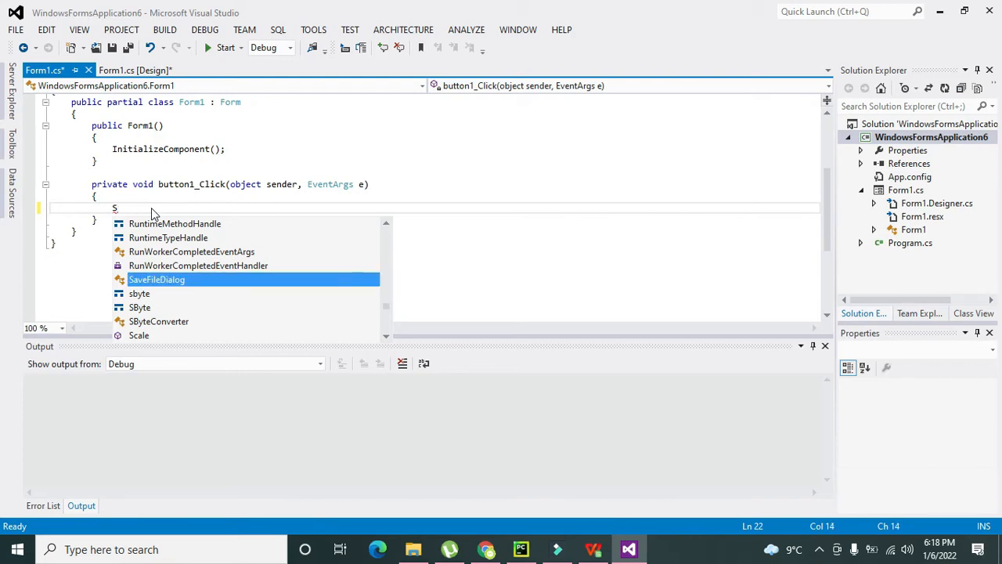
type("ystem.diagnostics")
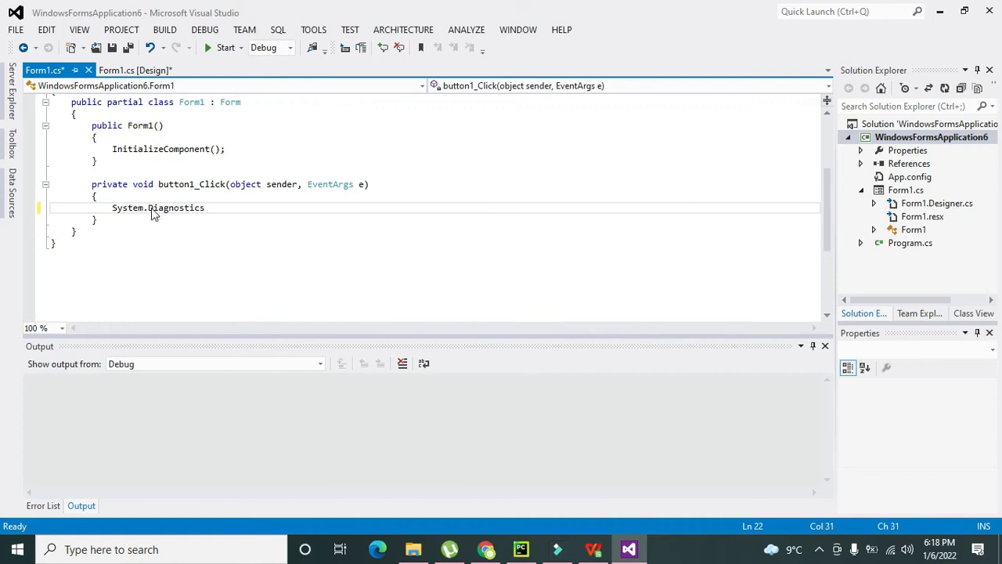
type(".")
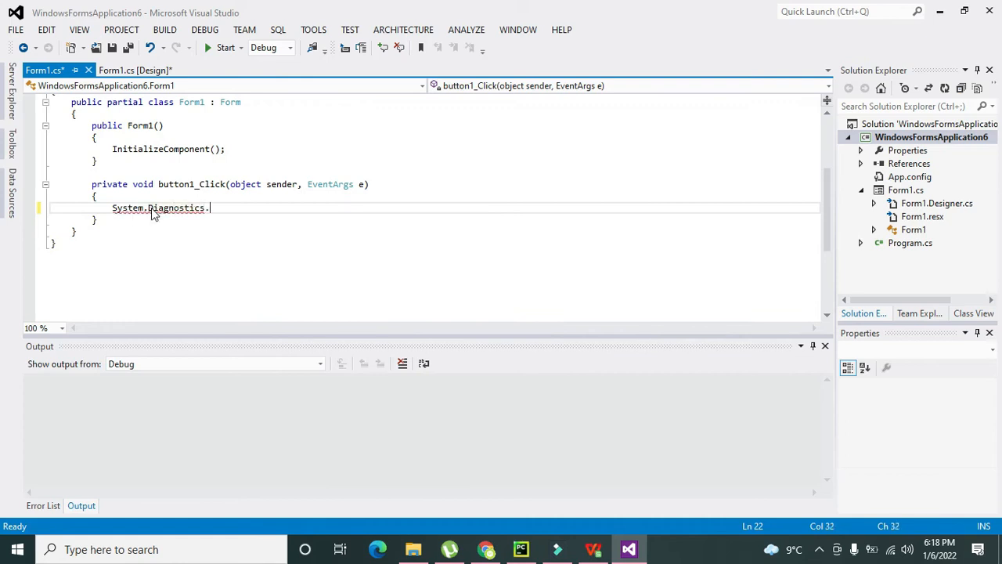
type(".Start(")
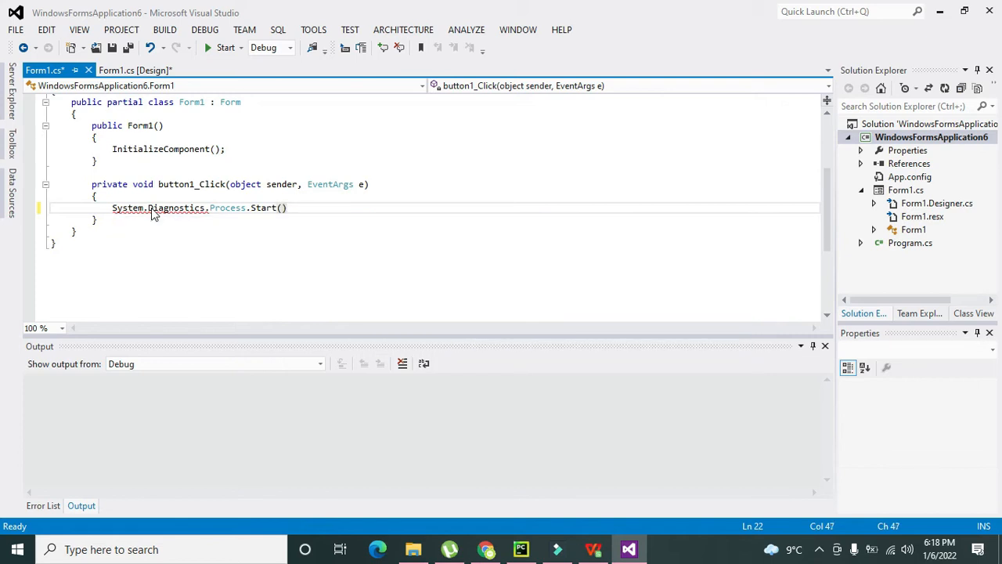
type(";")
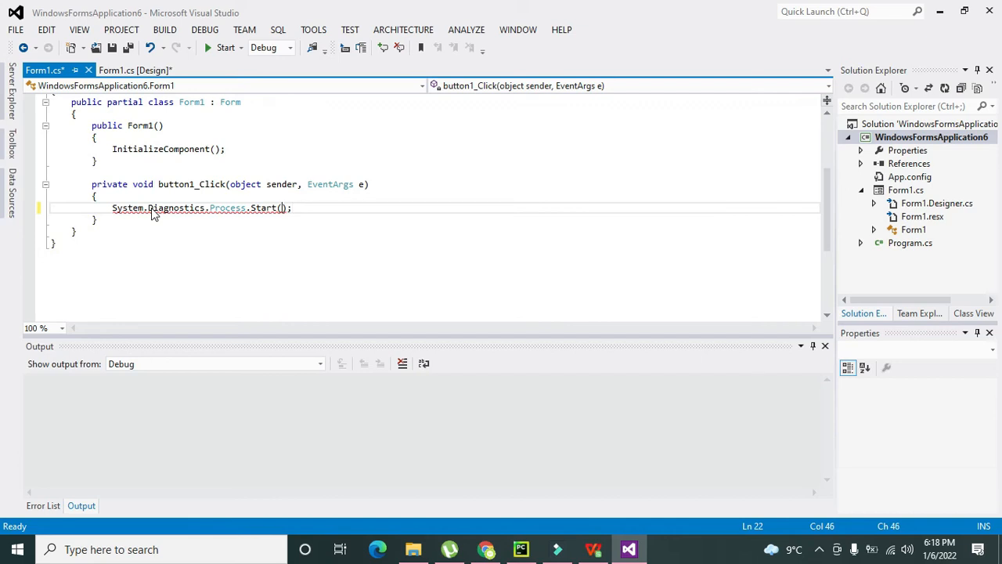
type("\"\"")
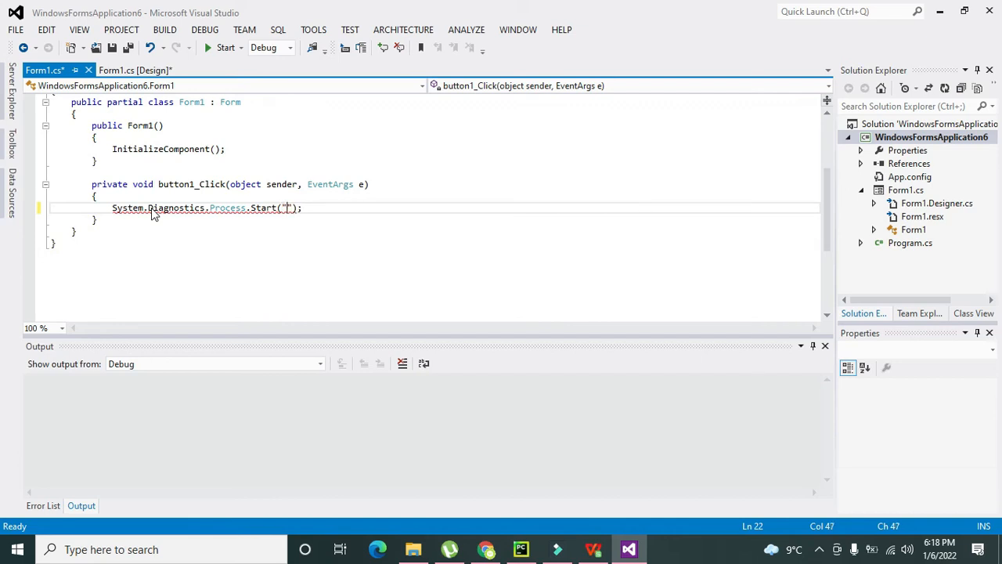
type("ww")
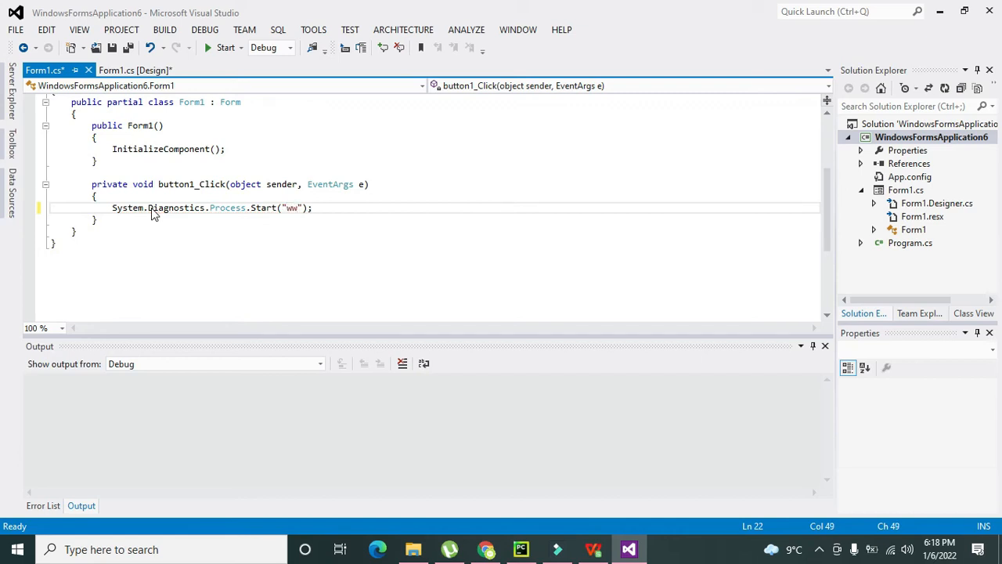
type("www.youtub")
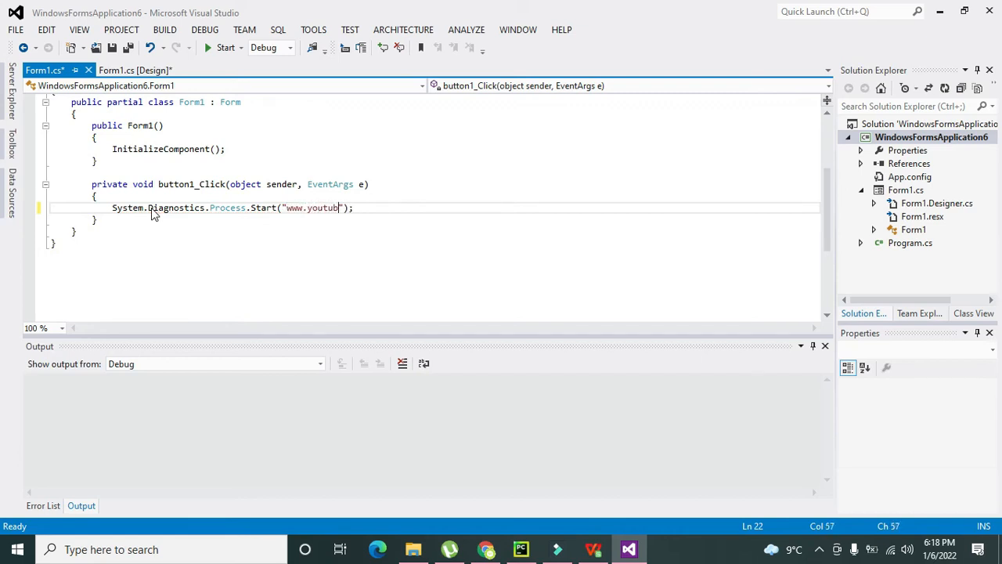
type("e.com")
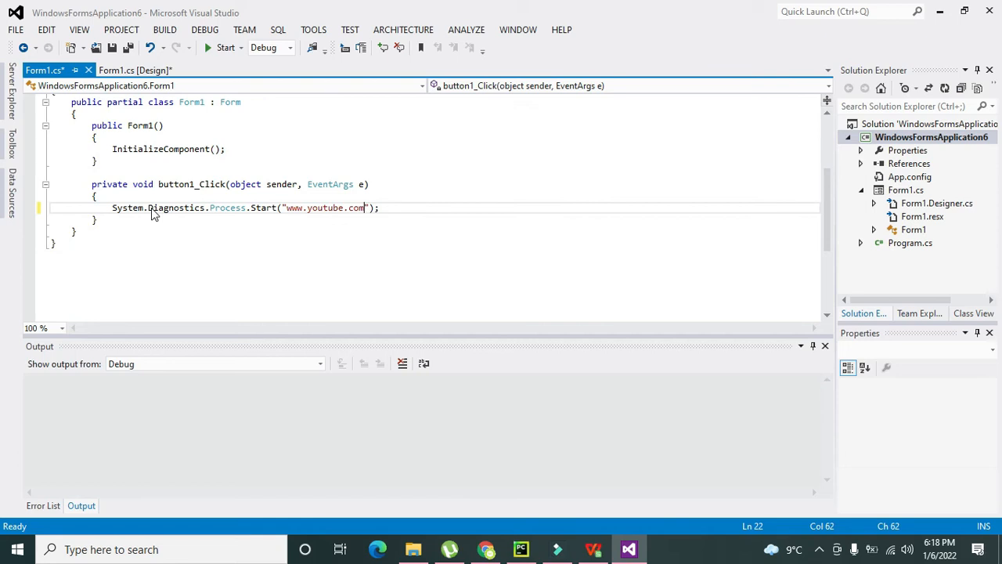
type("/")
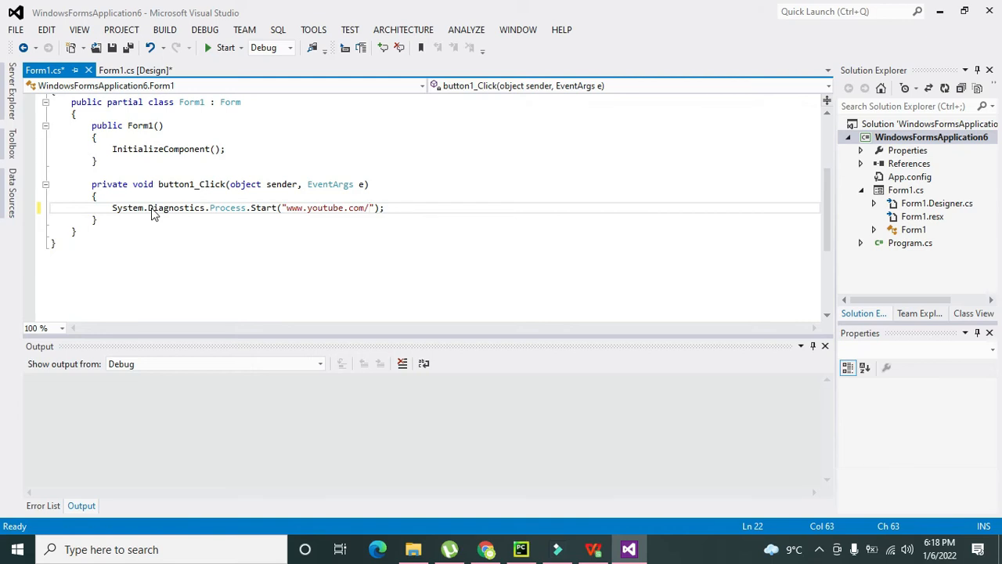
type("mansehra")
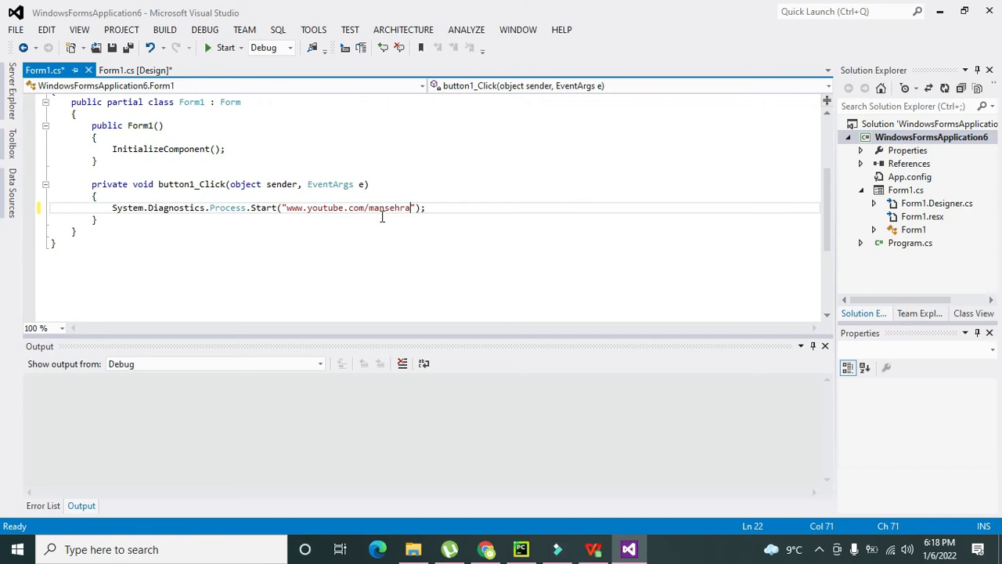
mouse_move(225, 47)
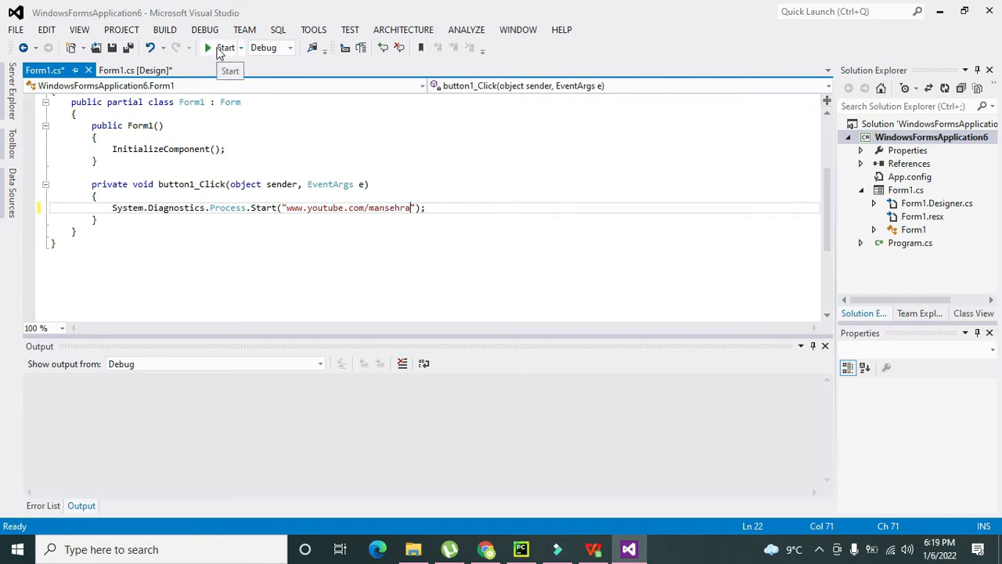
- Start debugging and click button1 in the running Form1 to test the YouTube link
left_click(224, 48)
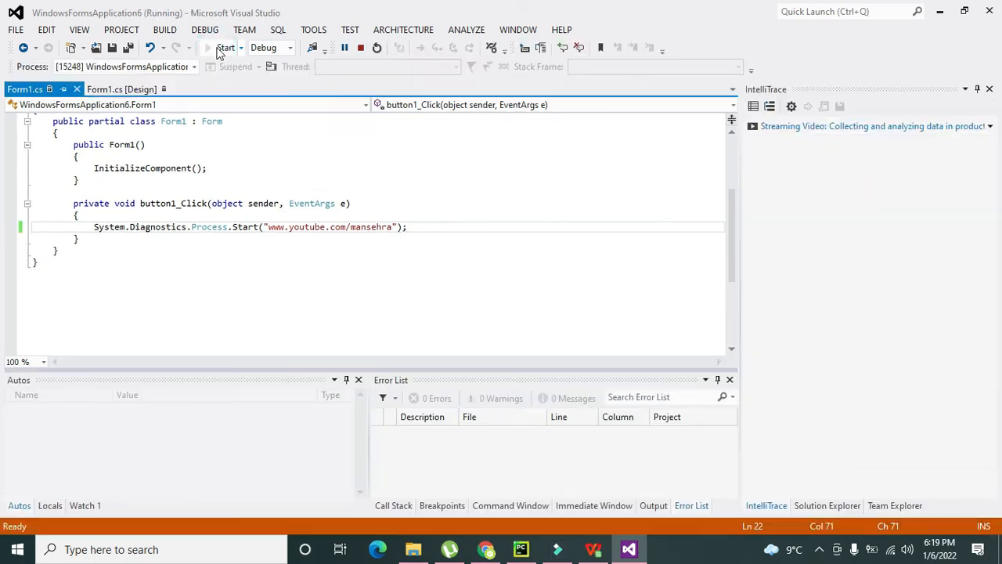
left_click(224, 48)
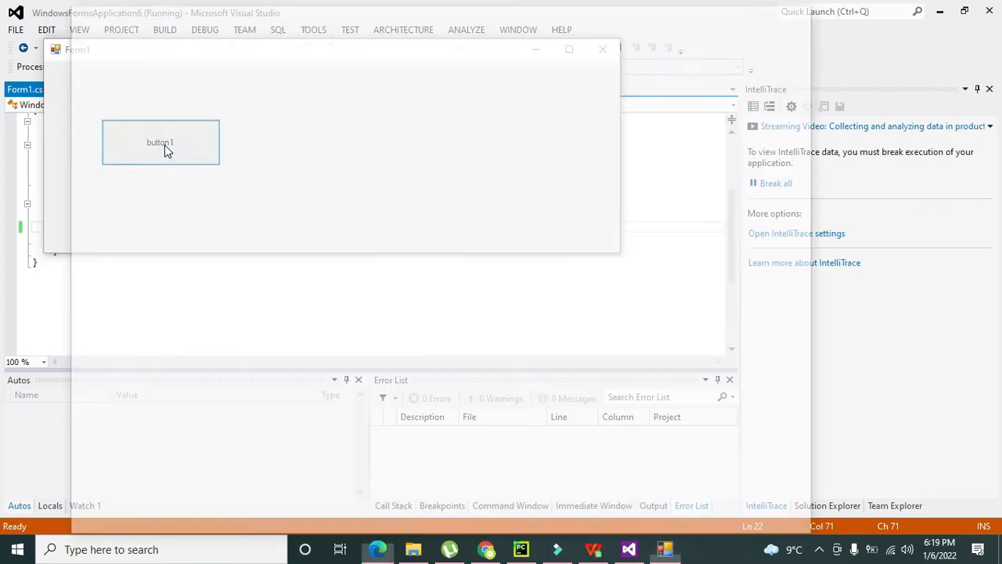
left_click(160, 141)
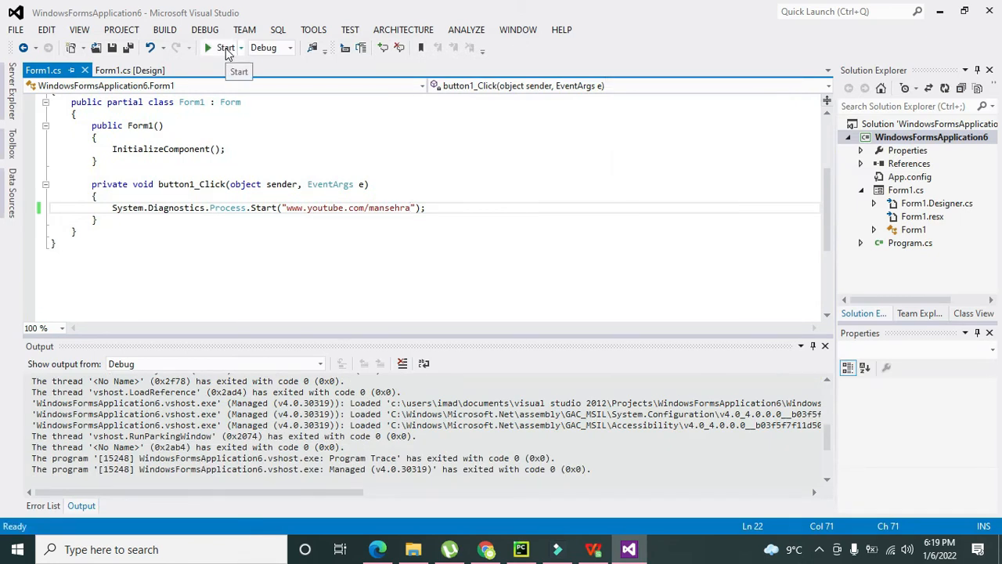
mouse_move(443, 206)
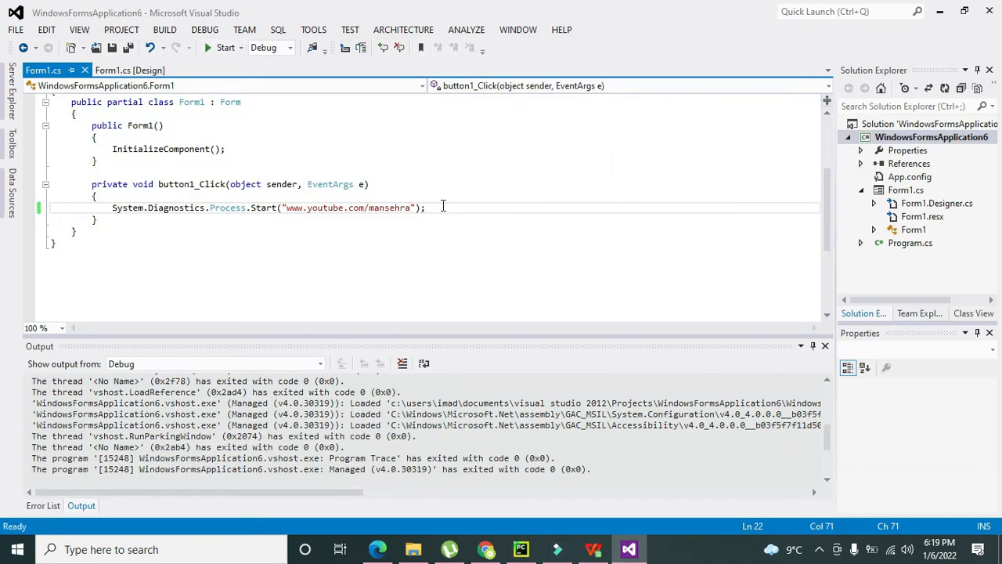